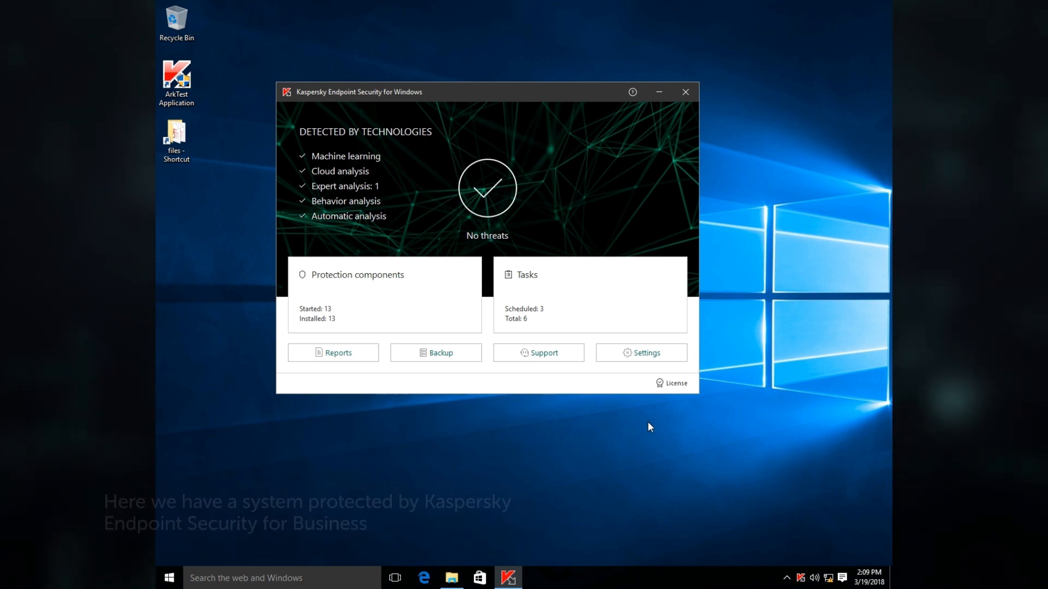
# Close the Kaspersky main window before exiting protection
pyautogui.click(684, 91)
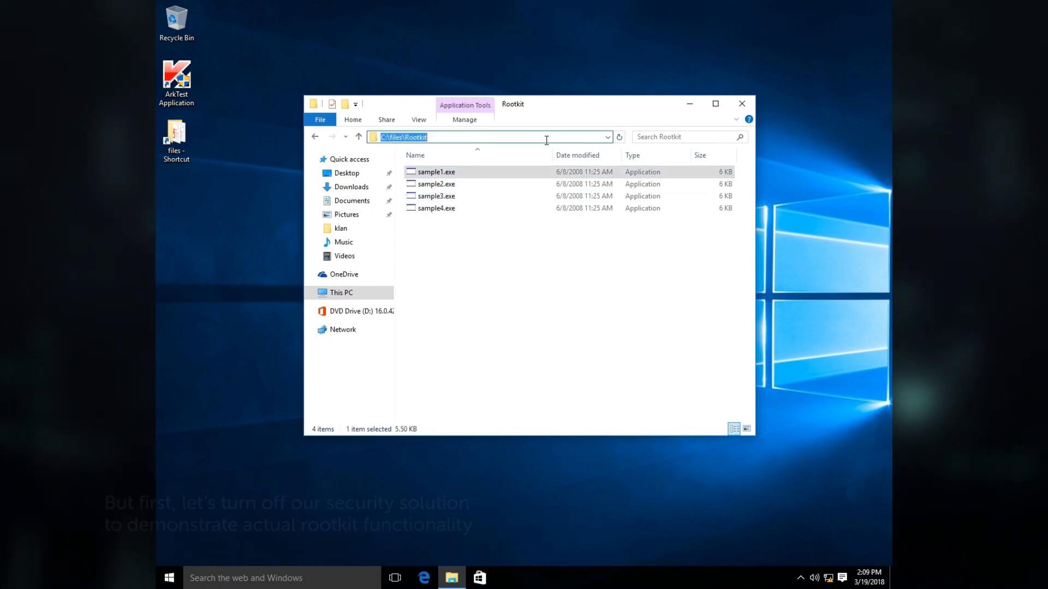
# Run sample1.exe from the Rootkit folder and close its Generic window
pyautogui.doubleClick(435, 171)
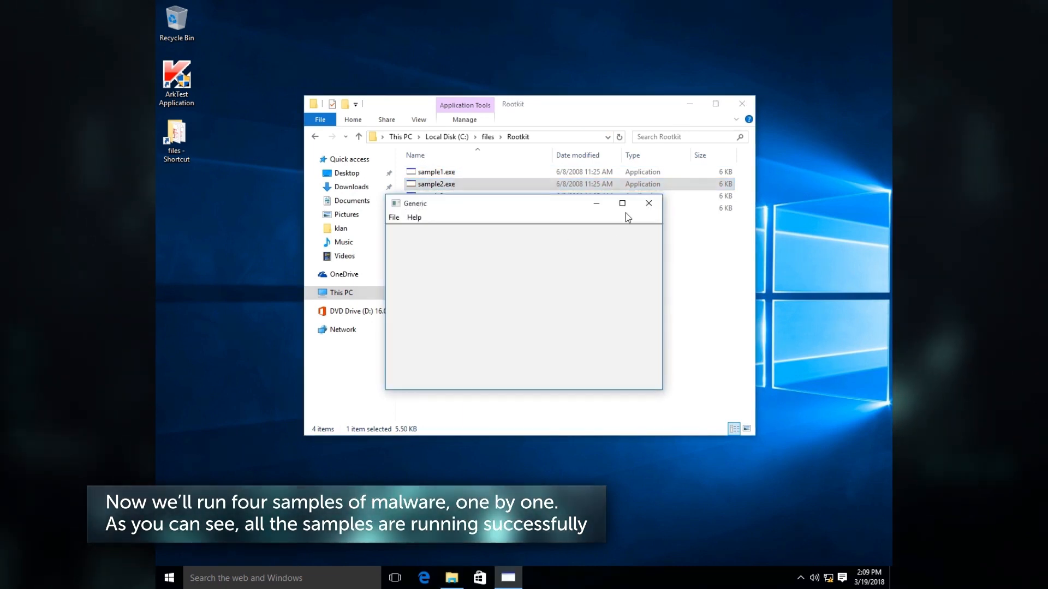
pyautogui.moveTo(658, 202)
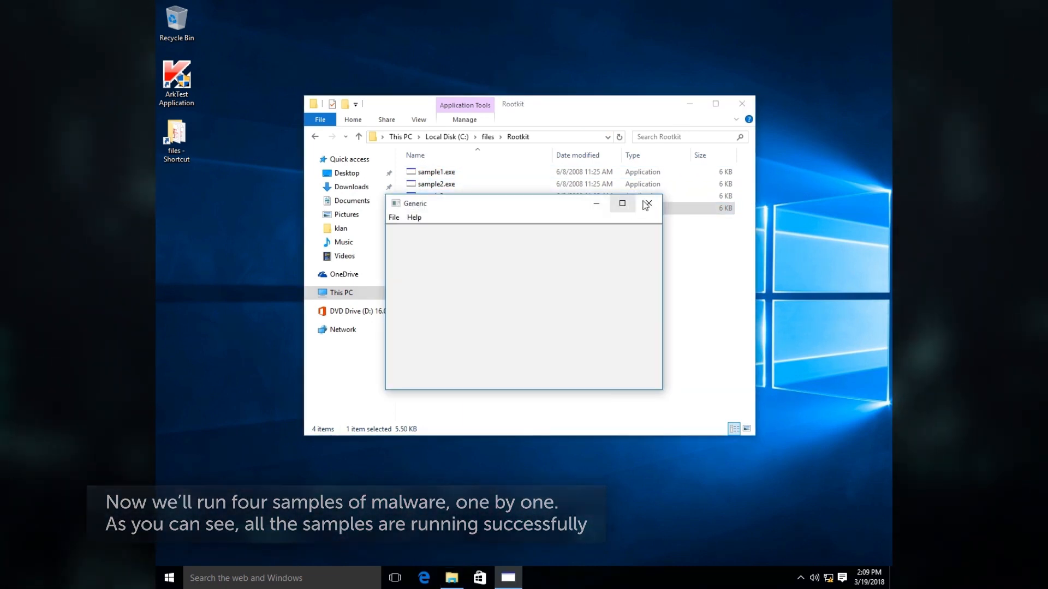
pyautogui.click(646, 204)
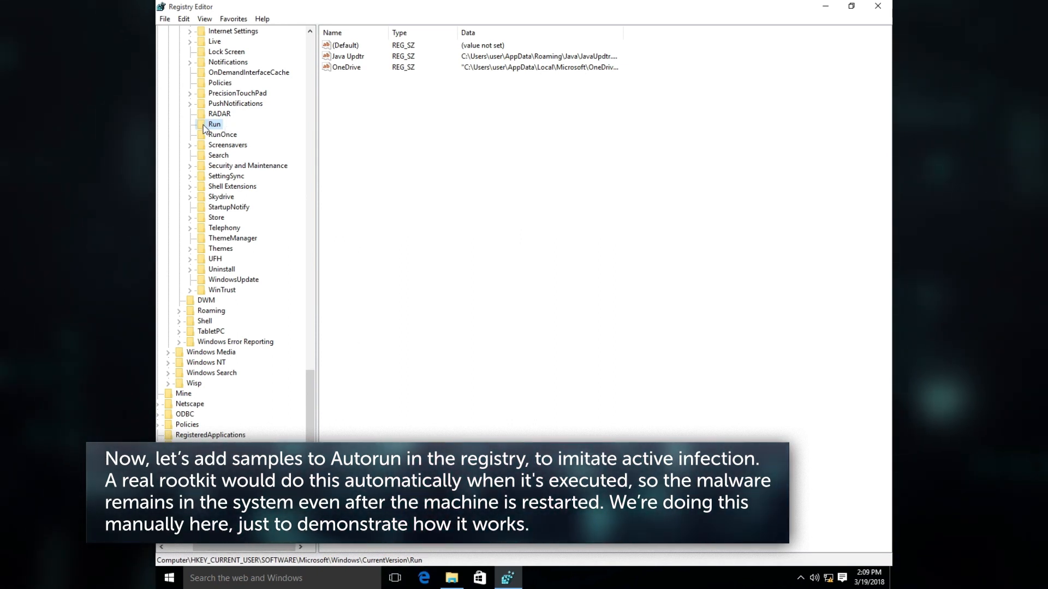
# Create a new string value under the HKCU Run key for a sample's path
pyautogui.rightClick(468, 100)
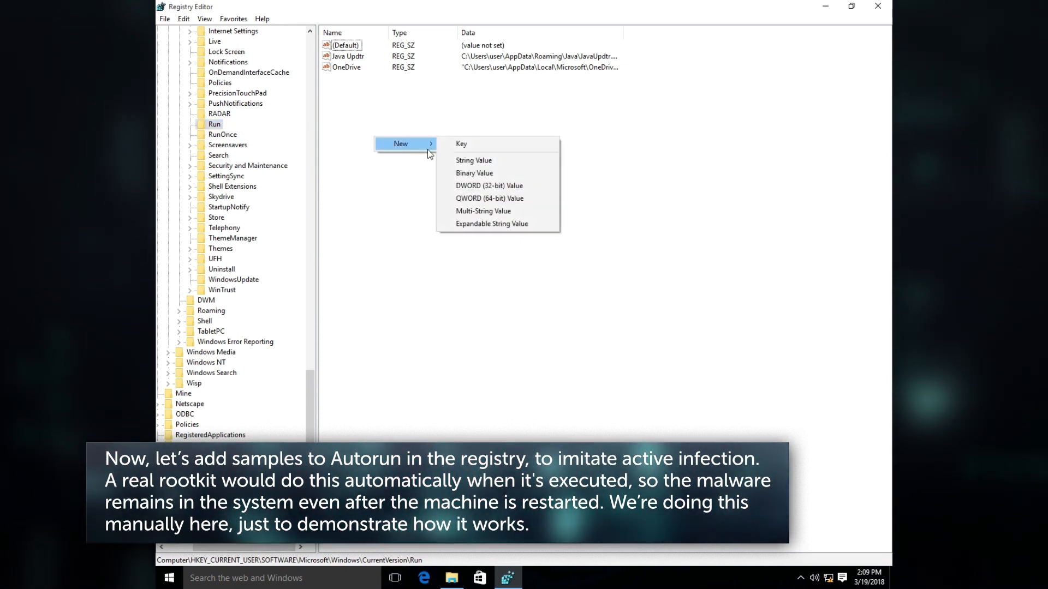
pyautogui.click(472, 160)
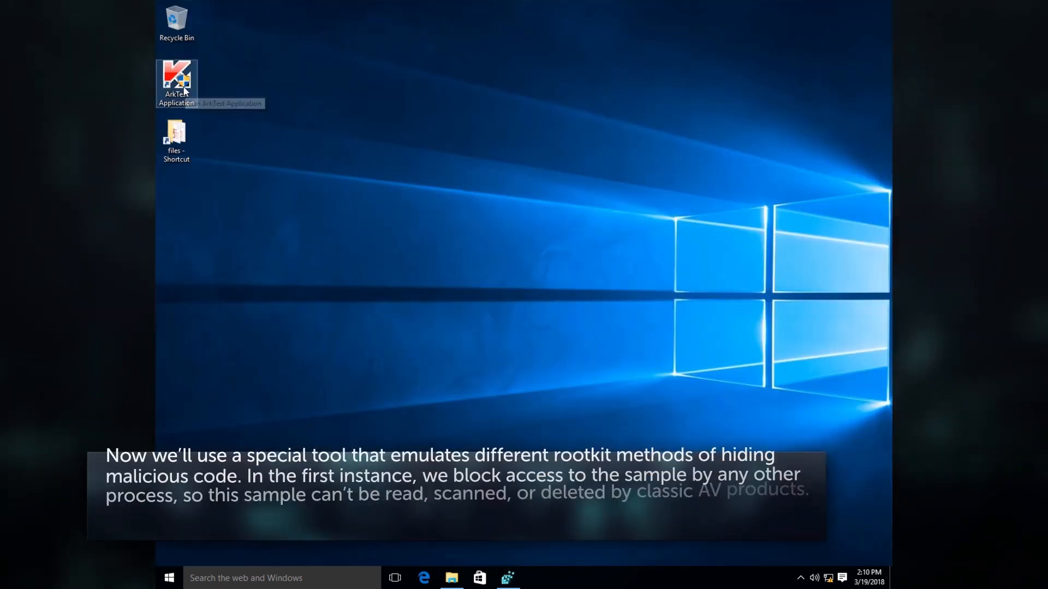
# Launch ArkTest and send access blocking for C:\files\Rootkit\sample1.exe
pyautogui.doubleClick(177, 80)
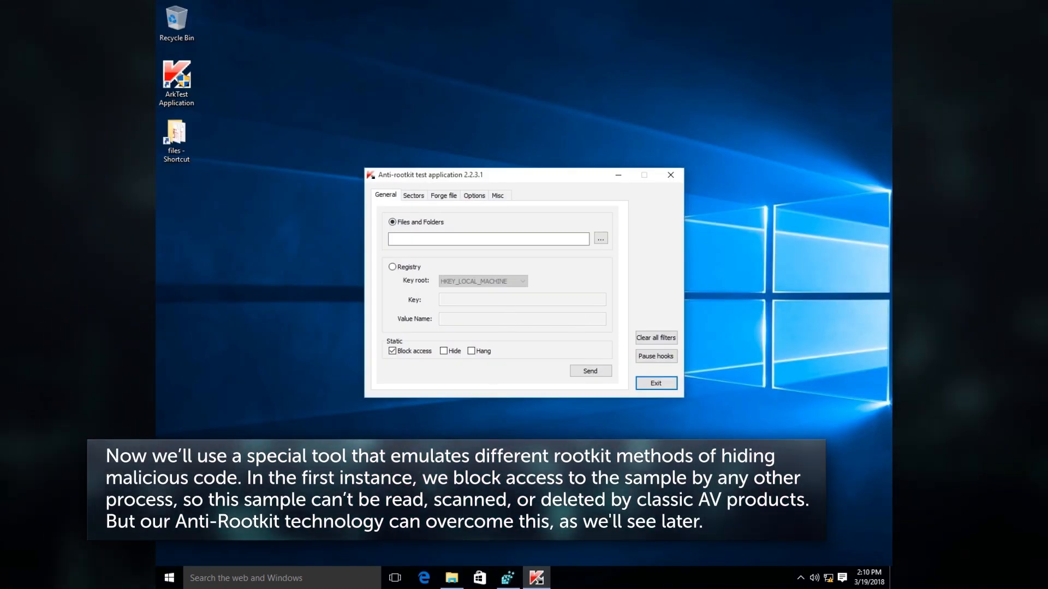
pyautogui.click(488, 239)
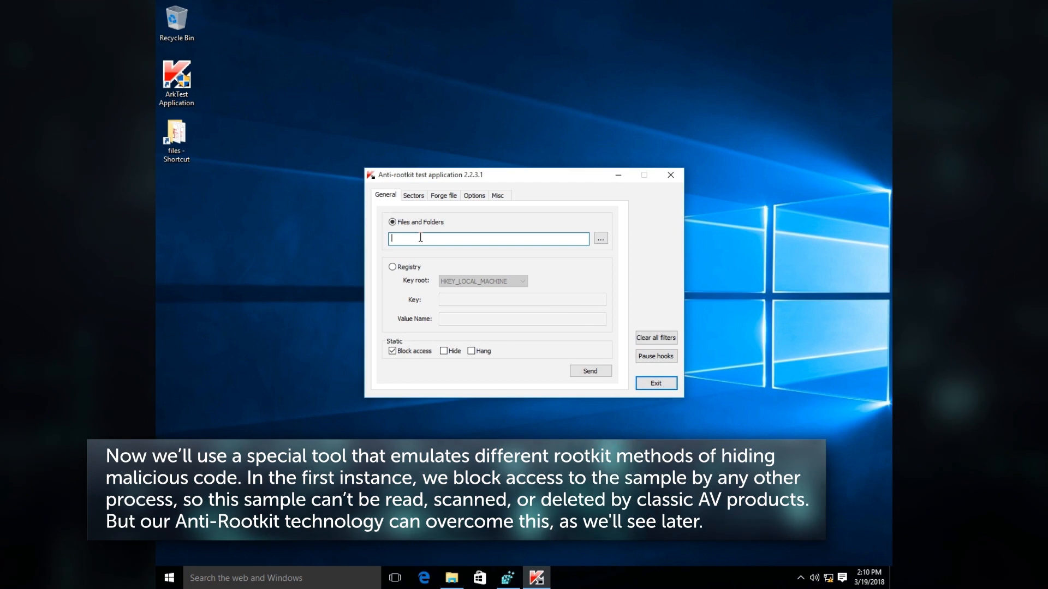
pyautogui.write('C:\\files\\Rootkit\\sample1.exe')
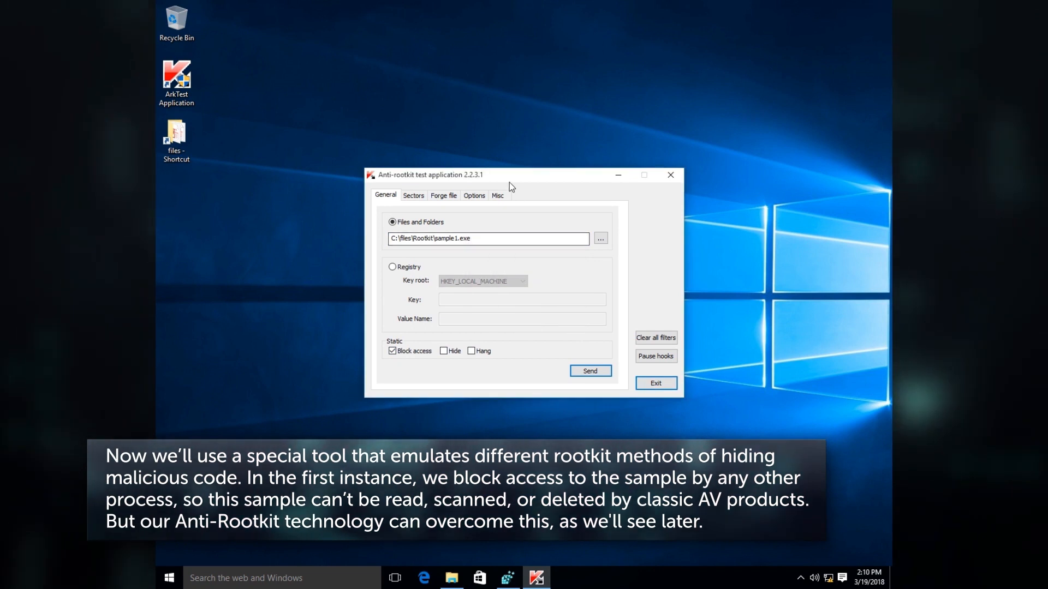
pyautogui.click(451, 577)
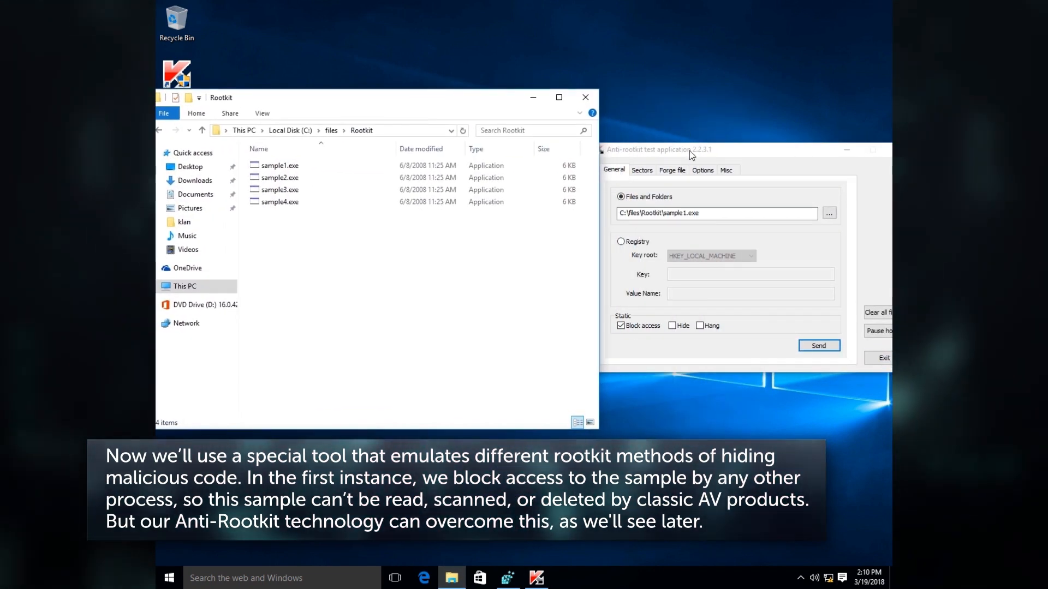
# Confirm sample1.exe now fails to open in Explorer with an access-denied error
pyautogui.doubleClick(279, 165)
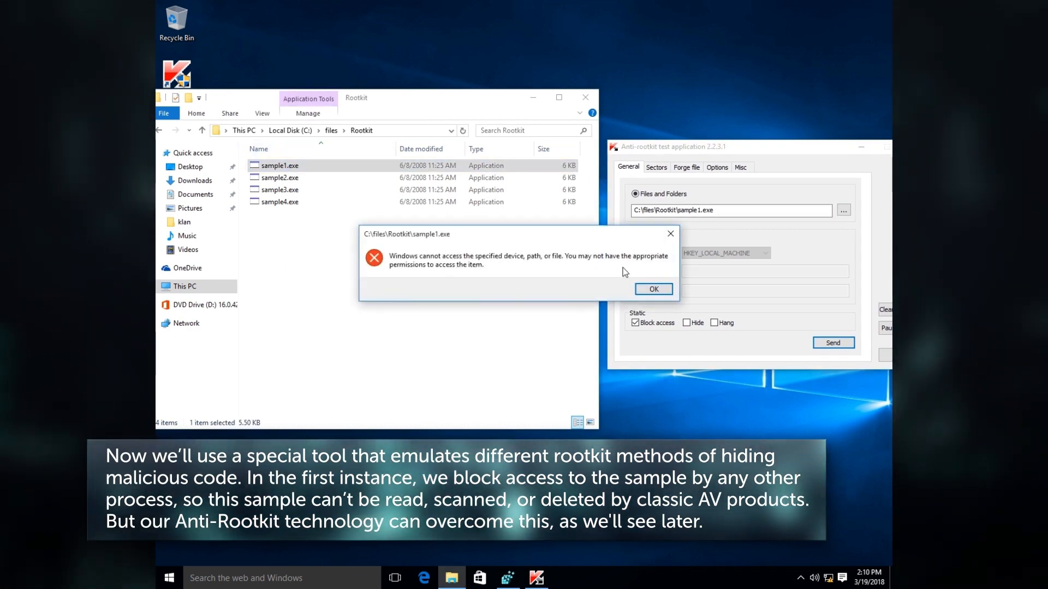
pyautogui.click(652, 288)
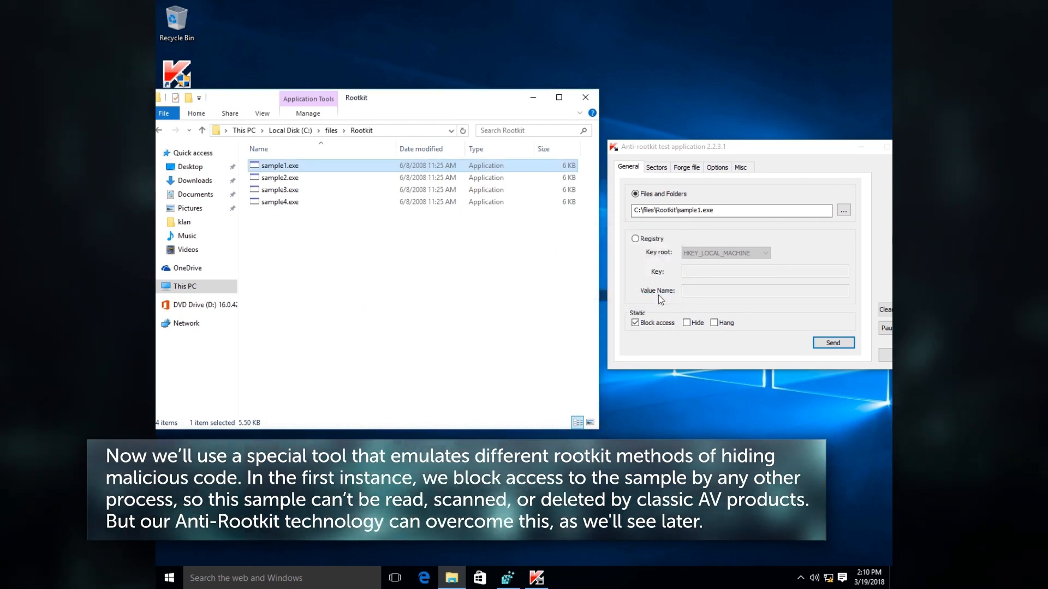
pyautogui.click(704, 211)
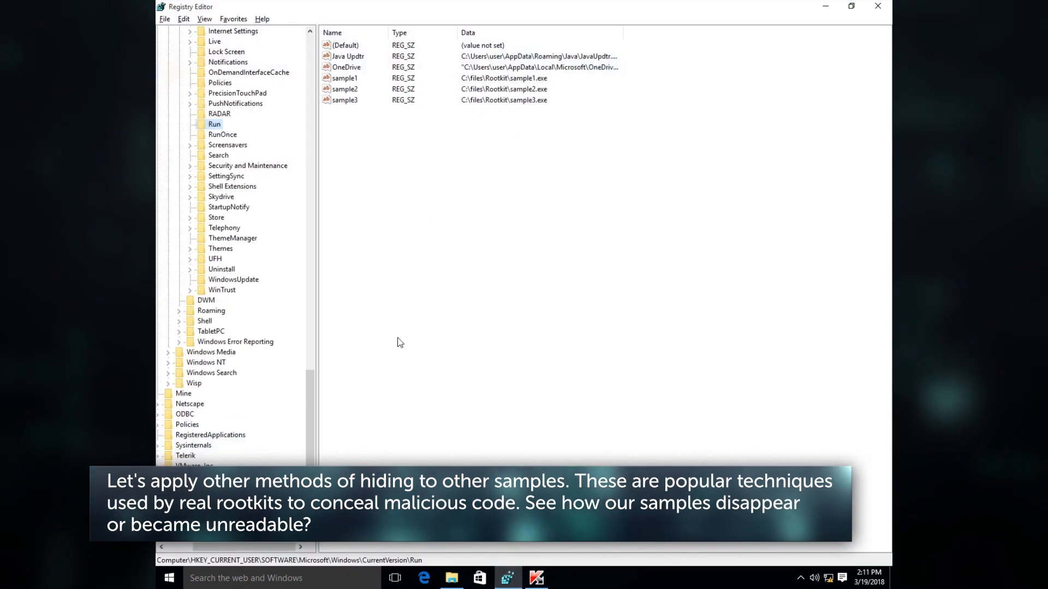
# Lock C:\files\Rootkit\sample4.exe with Share 0 on the Misc tab
pyautogui.rightClick(215, 124)
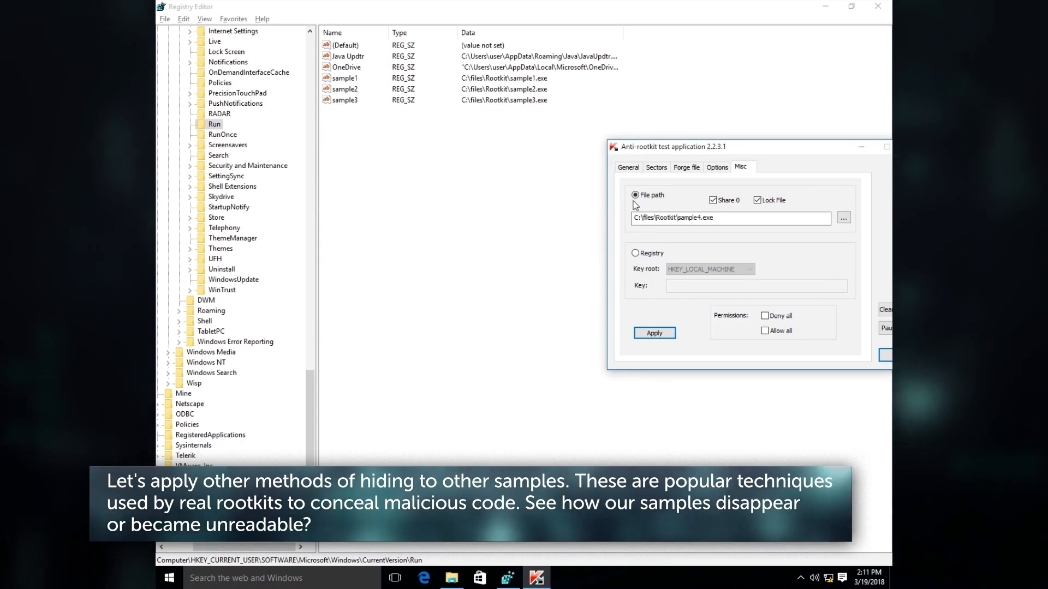
pyautogui.click(626, 166)
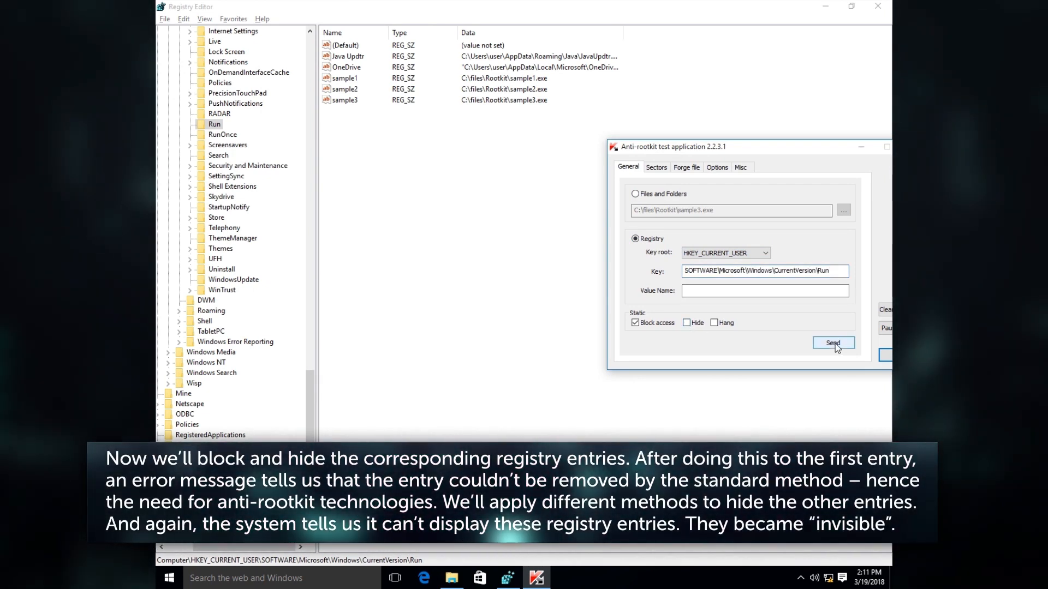
# Block access to the HKCU Run key and confirm sample1 cannot be deleted
pyautogui.click(833, 342)
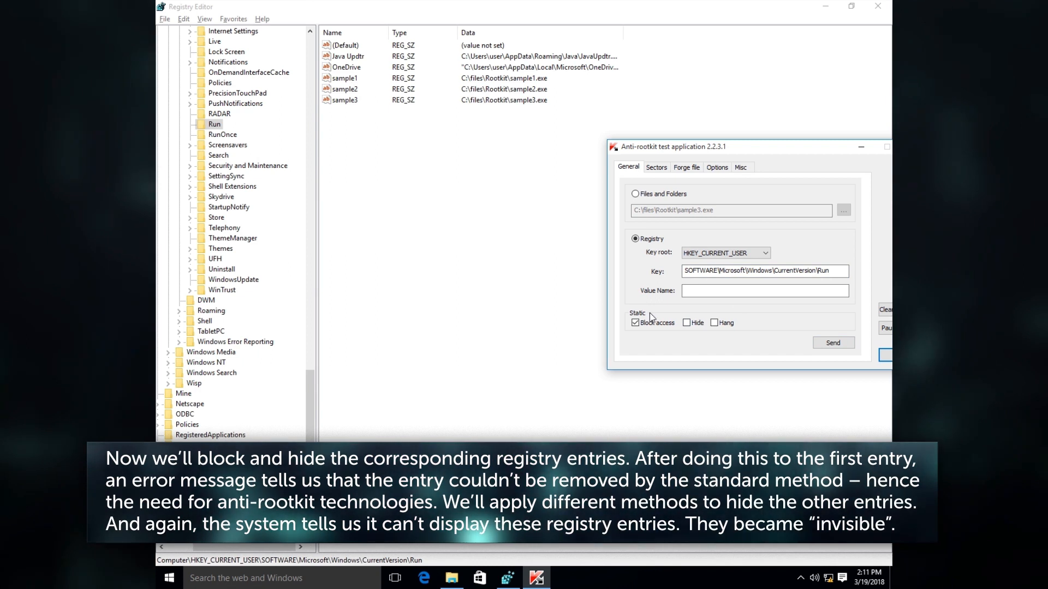
pyautogui.write('sampl')
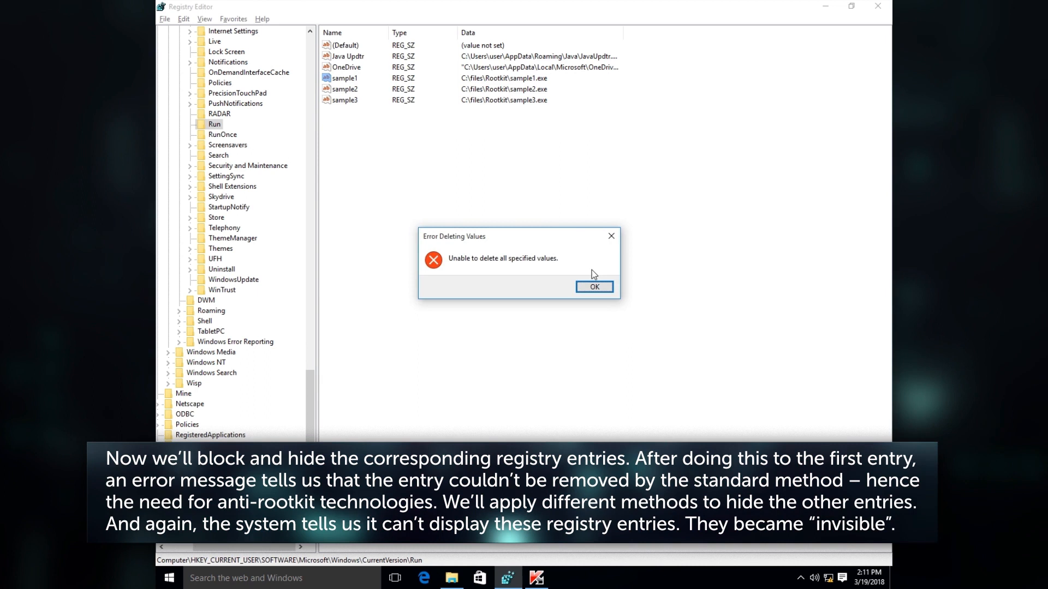
pyautogui.click(593, 287)
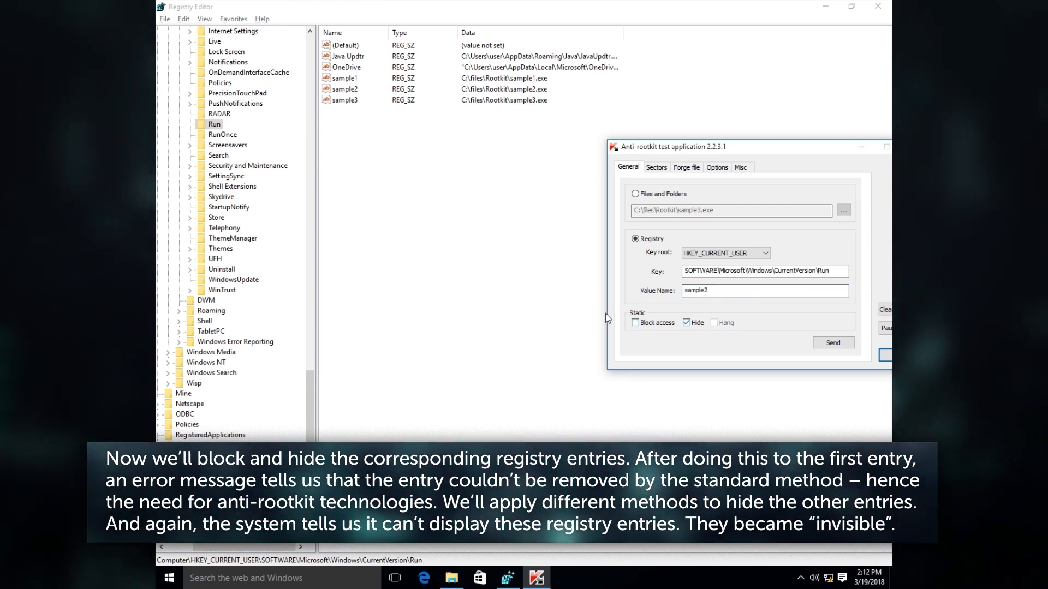
# Hide the sample2 entry under the Run key
pyautogui.click(831, 342)
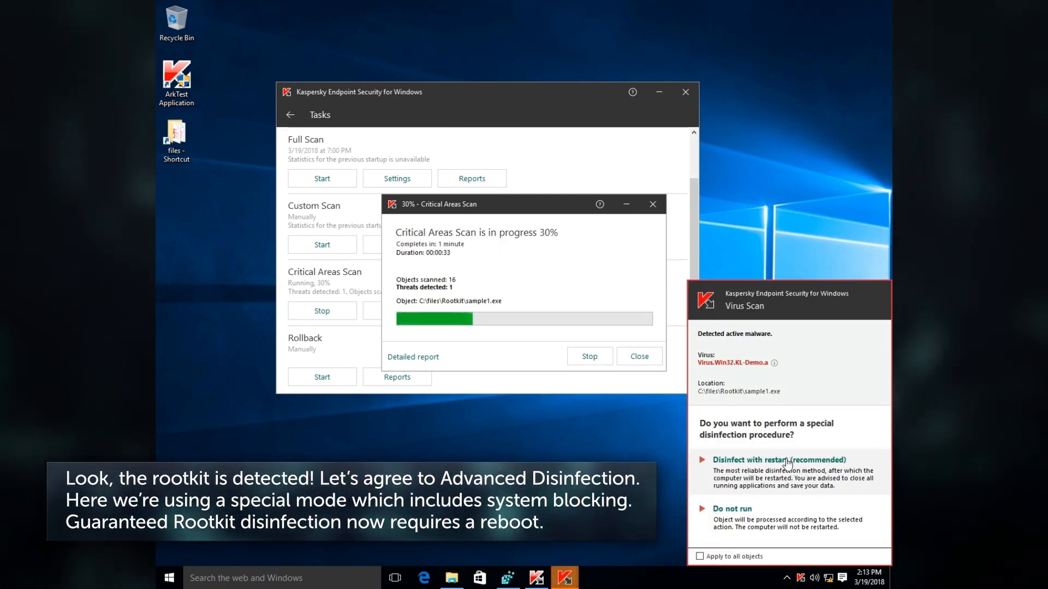
pyautogui.moveTo(754, 452)
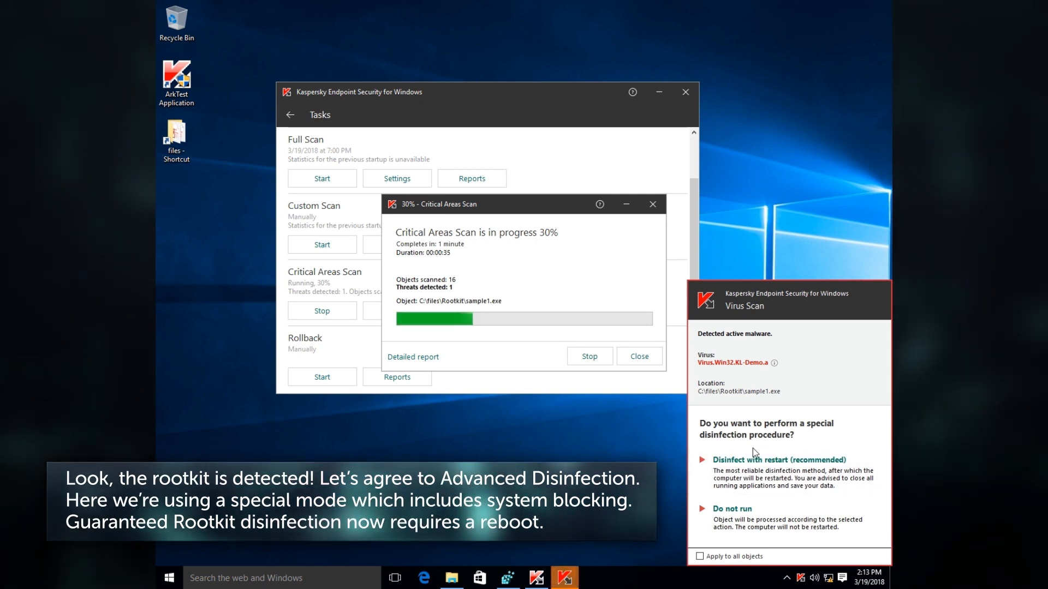
# Approve 'Disinfect with restart (recommended)' for the detected sample1.exe rootkit
pyautogui.click(754, 459)
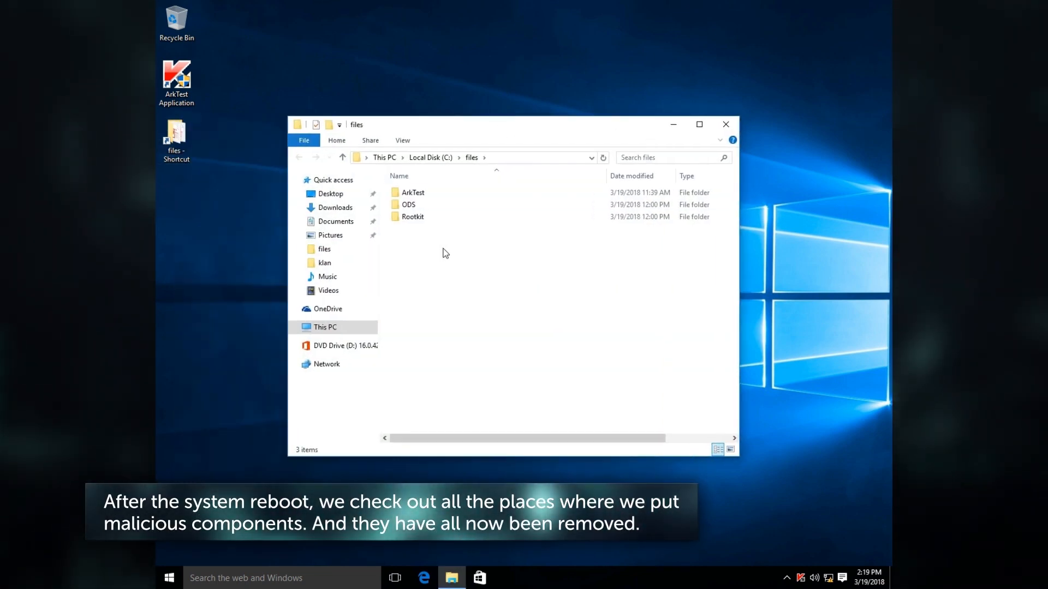
# Check that C:\files\Rootkit is empty after the reboot
pyautogui.doubleClick(412, 216)
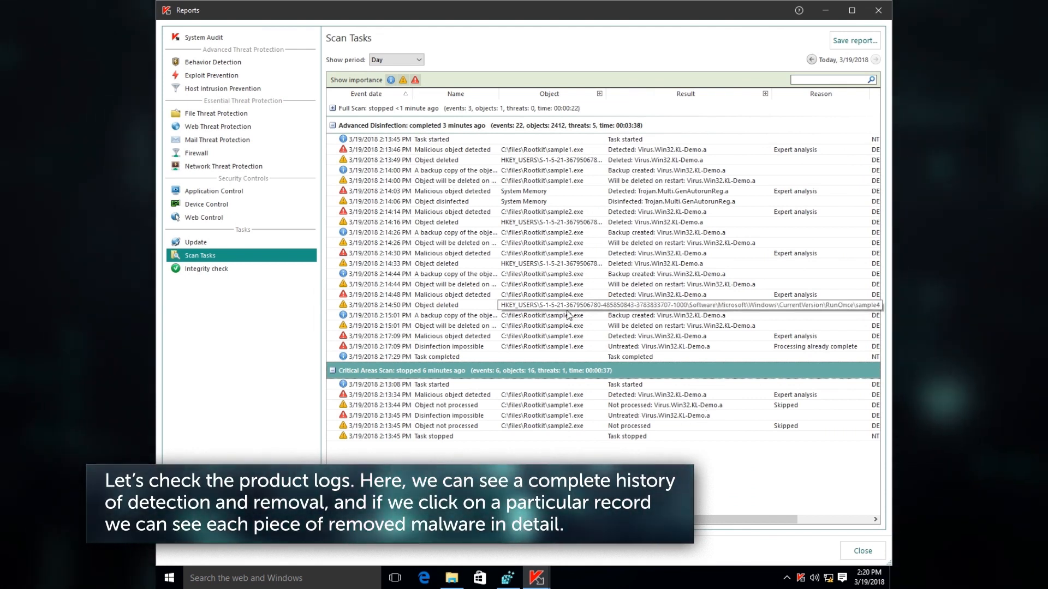
pyautogui.moveTo(501, 105)
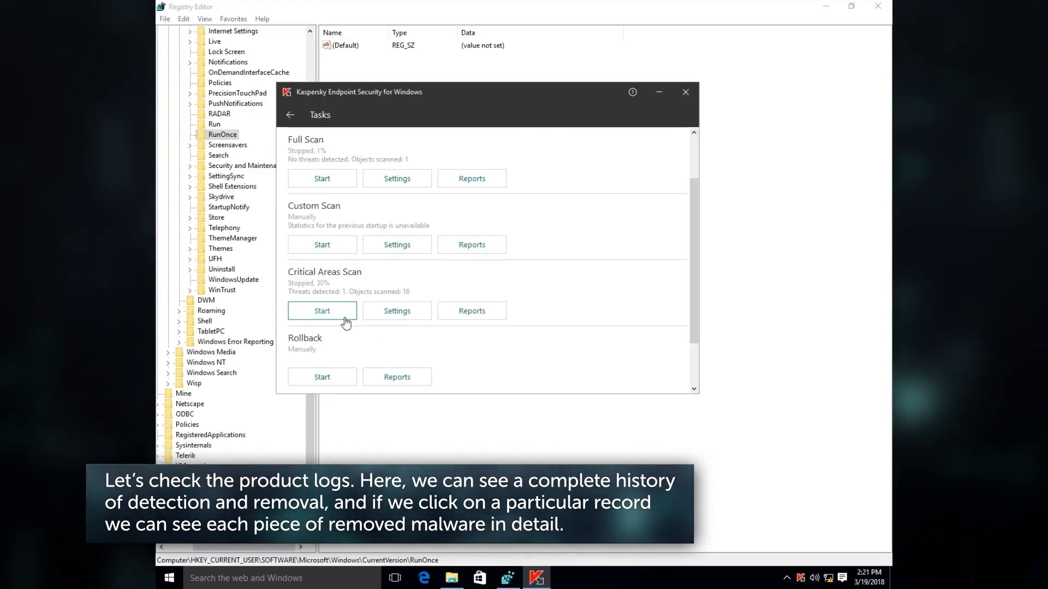
# Start the Critical Areas Scan again as a new scan from the beginning
pyautogui.click(320, 310)
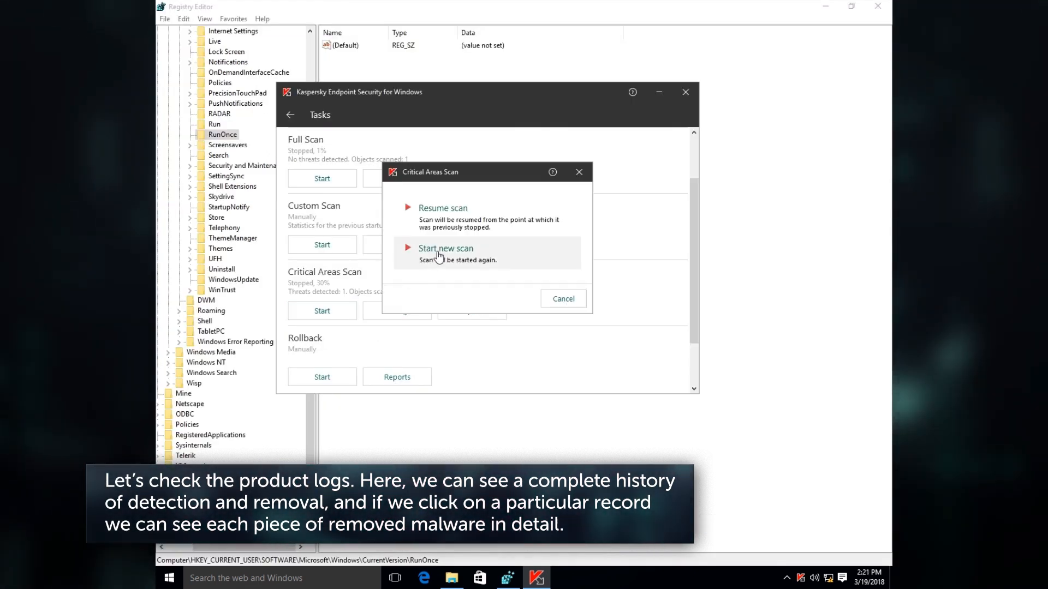
pyautogui.click(446, 248)
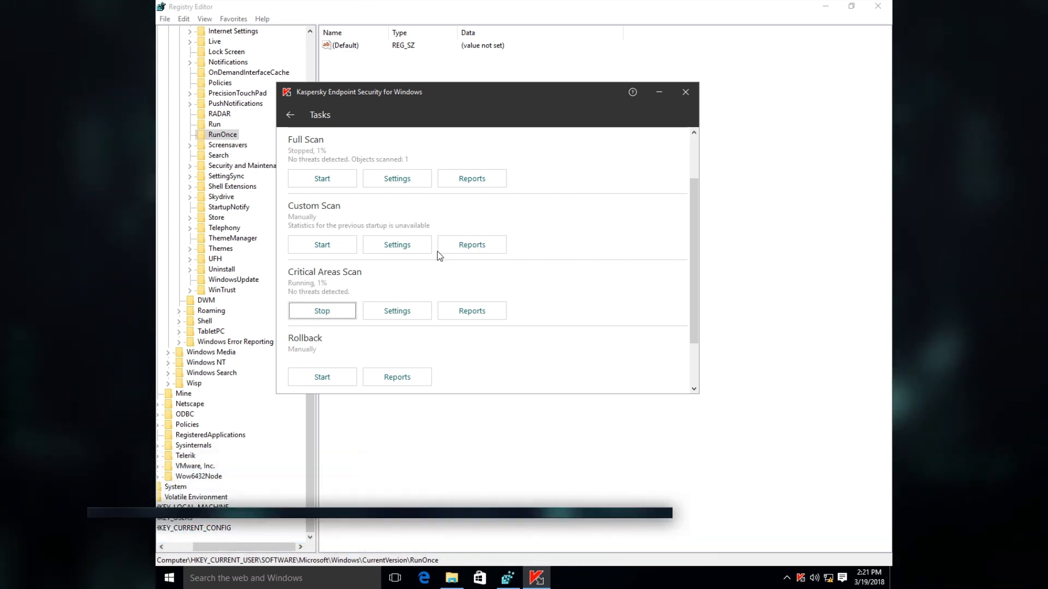